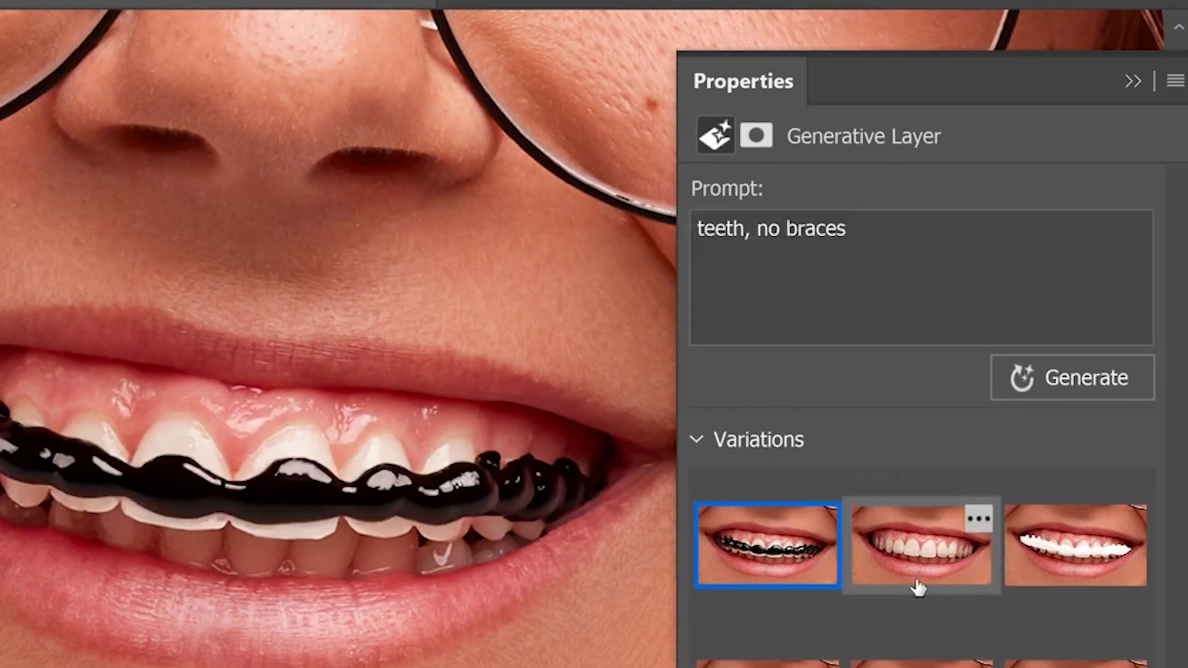
- Apply the second Variations thumbnail showing natural, braces-free teeth
left_click(1074, 544)
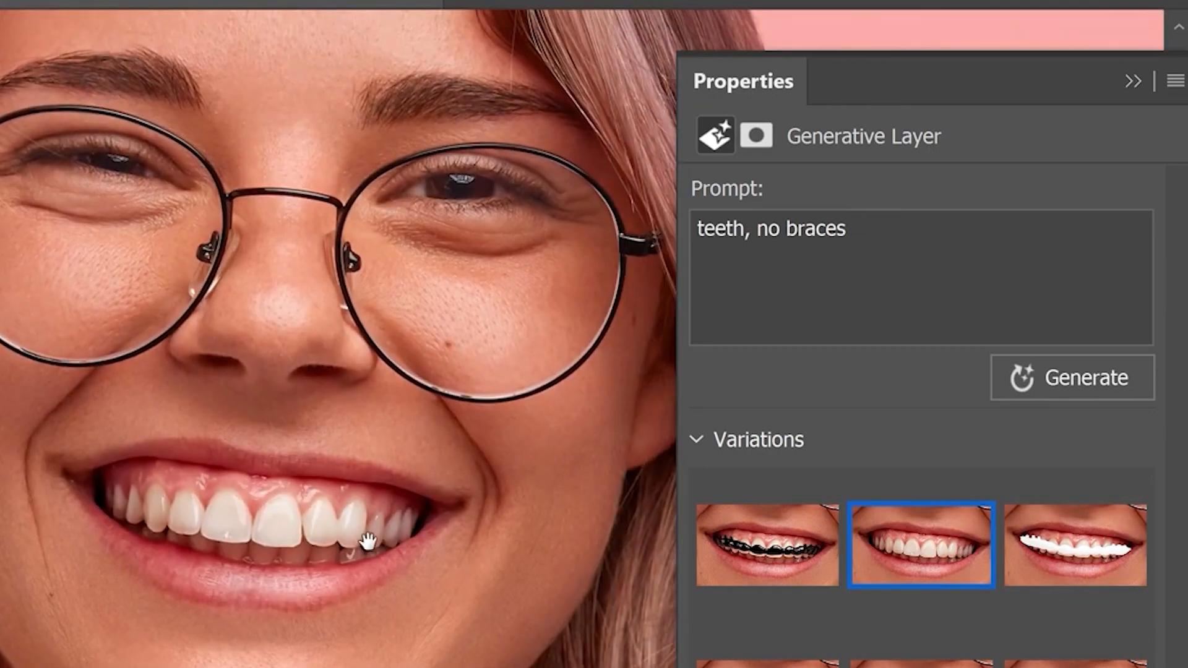
left_click(1071, 377)
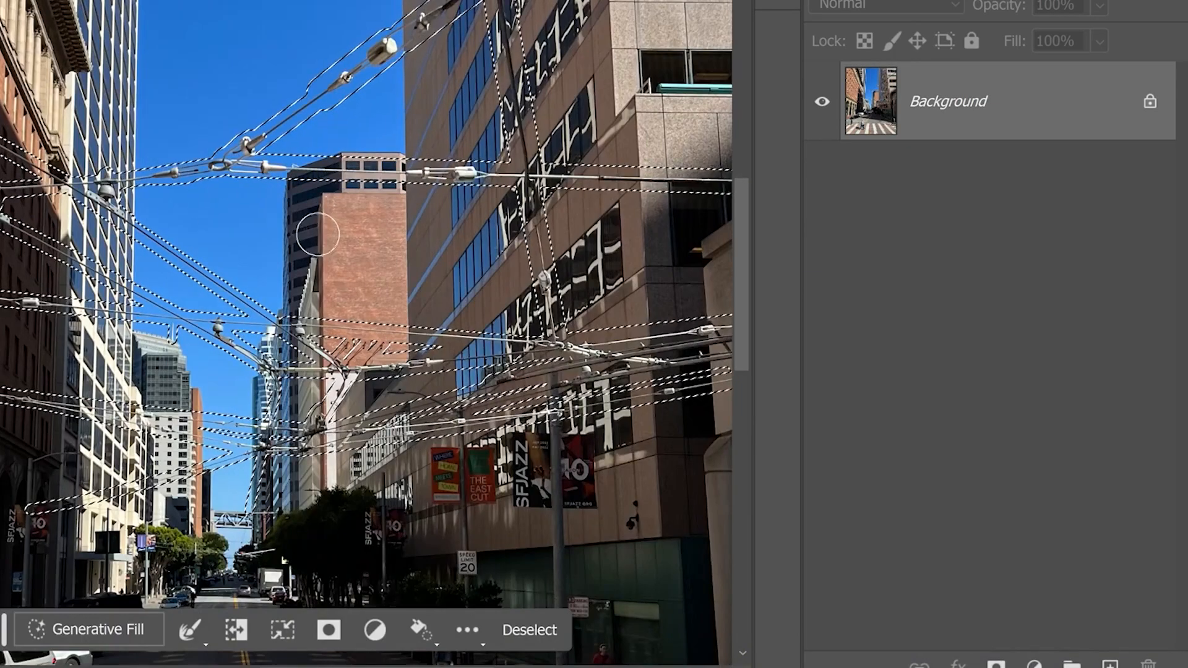
- Run Generative Fill on the selected overhead wires with an empty prompt
left_click(89, 629)
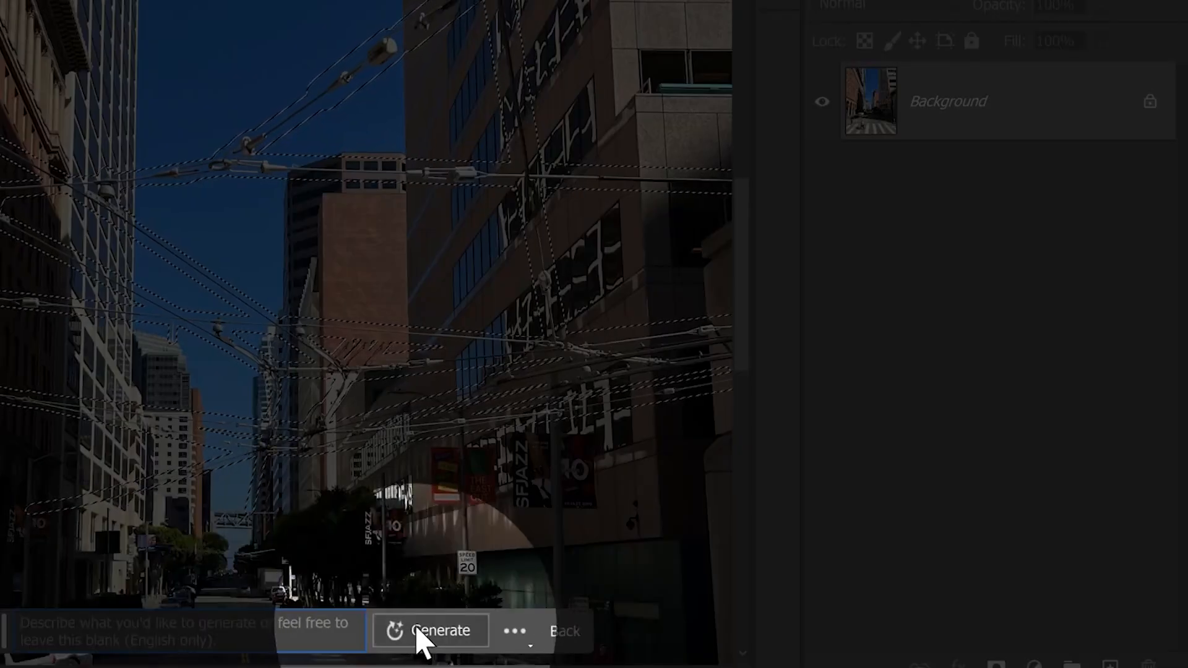
left_click(430, 630)
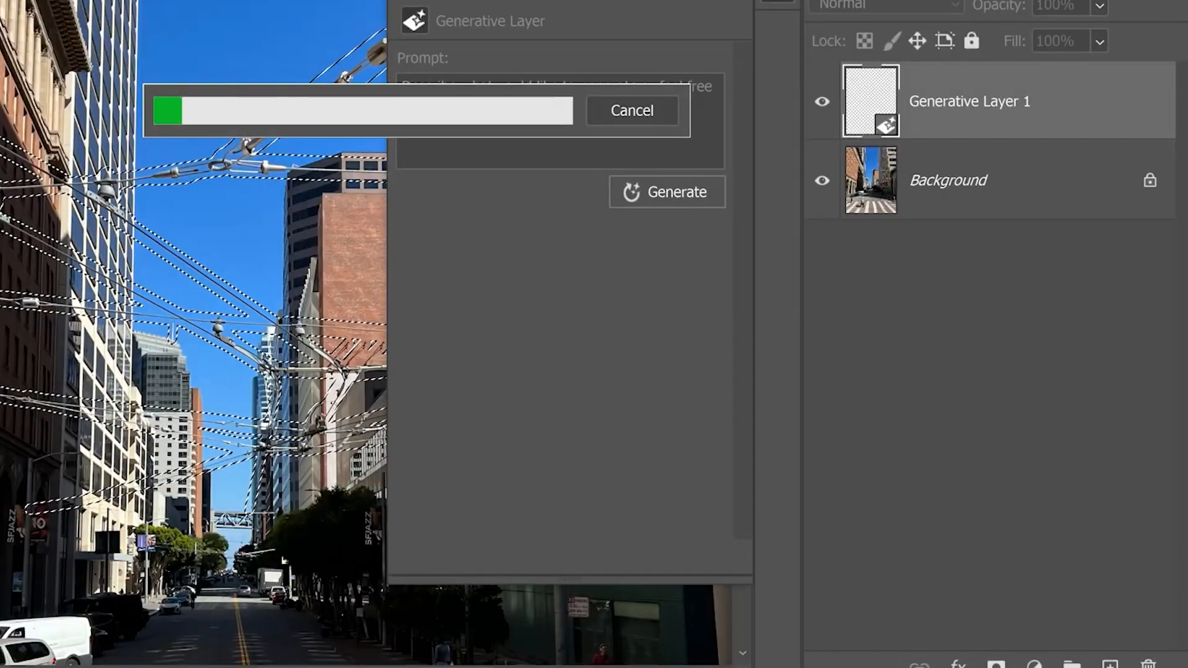